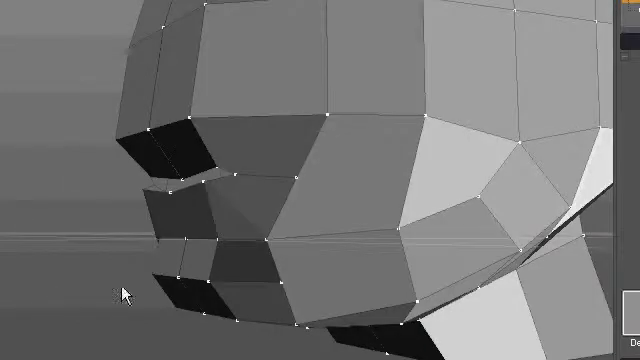
- Select and move vertices along the nose to raise its bridge and define the tip
left_click(180, 156)
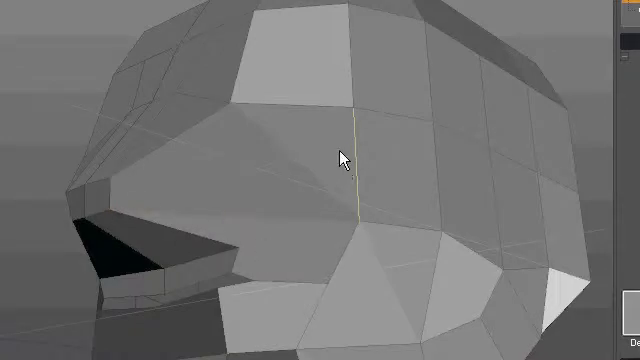
mouse_move(164, 300)
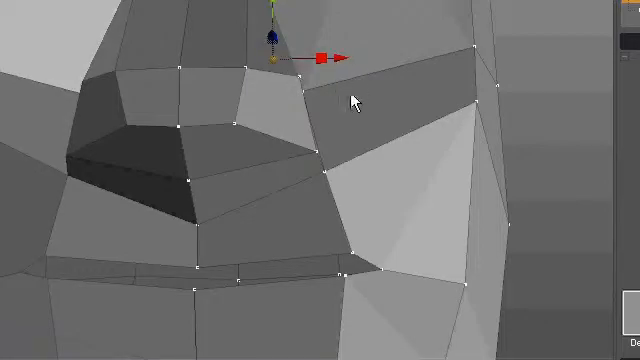
mouse_move(400, 144)
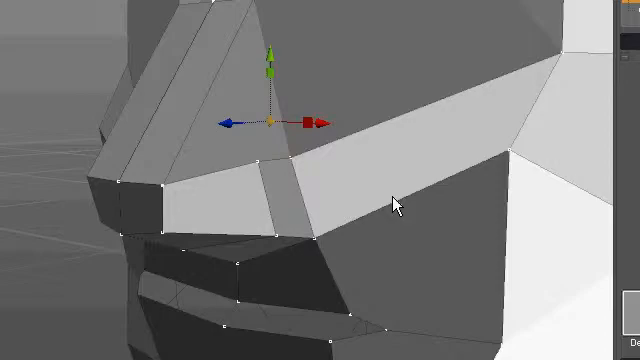
mouse_move(338, 184)
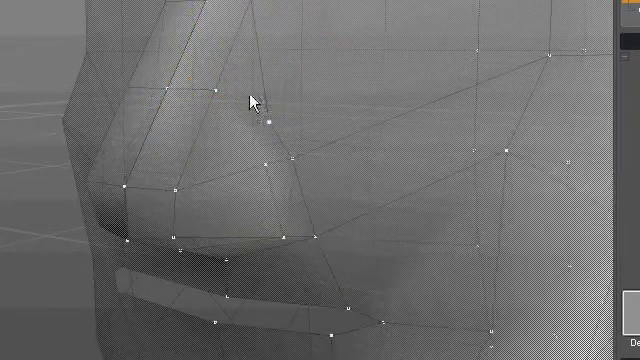
left_click(248, 106)
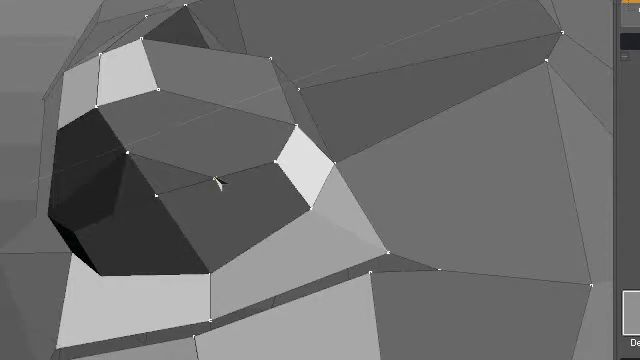
mouse_move(216, 176)
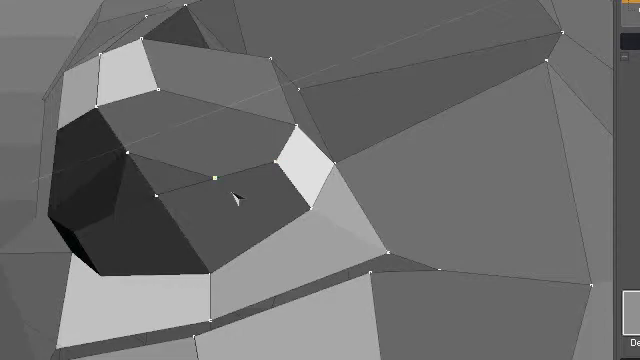
- Merge the close vertices inside the nostril into a cleaner inner ring
left_click(274, 160)
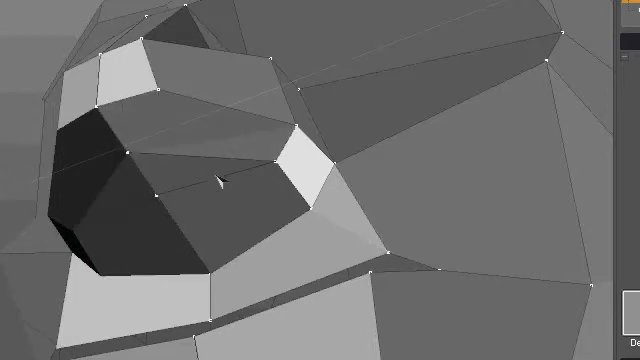
mouse_move(220, 182)
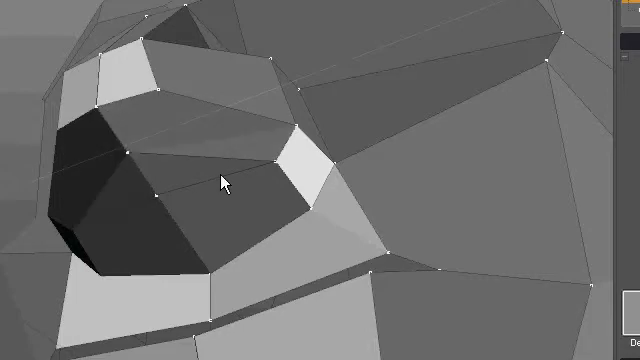
mouse_move(160, 90)
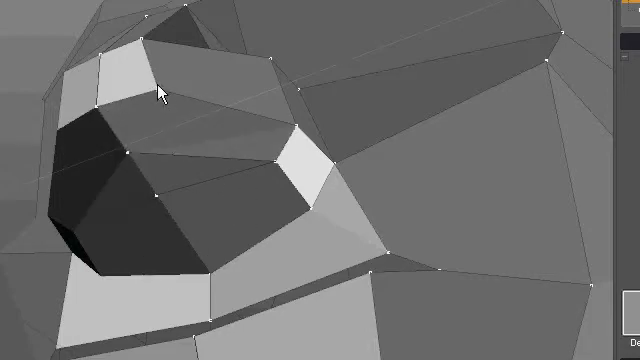